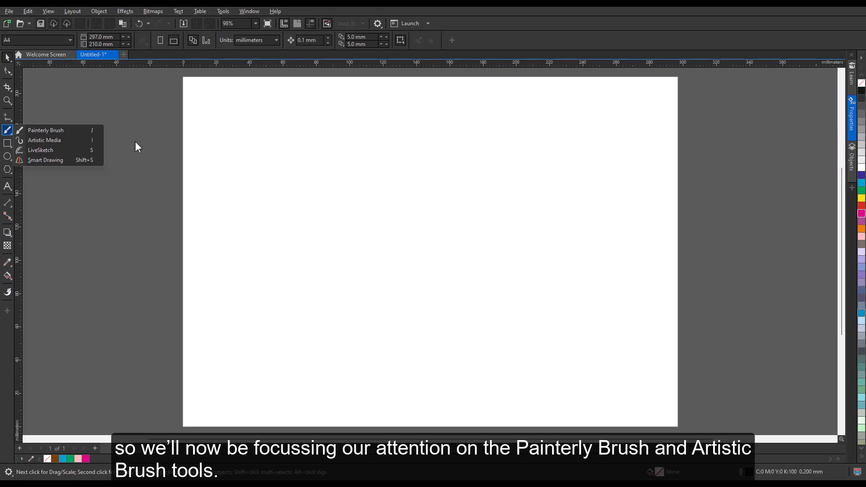
mouse_move(55, 130)
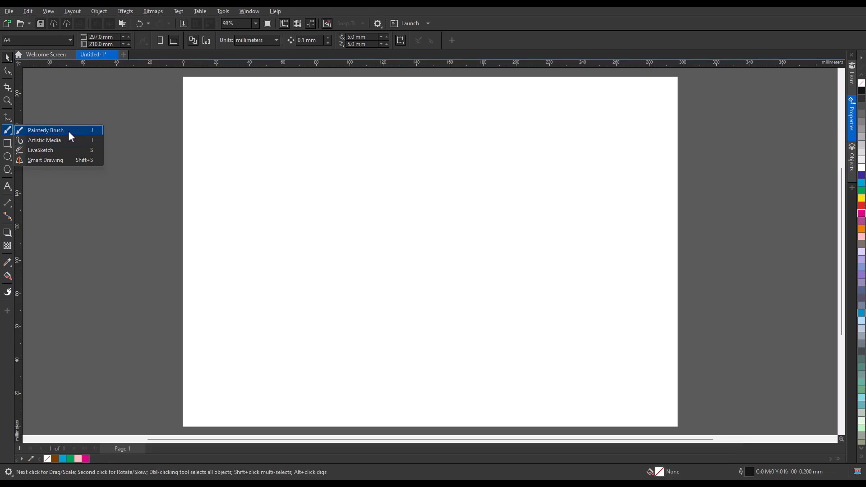
- Paint a green Furry stroke near the upper left, then pick Silk Flower and Impressionist presets for more strokes
left_click(45, 130)
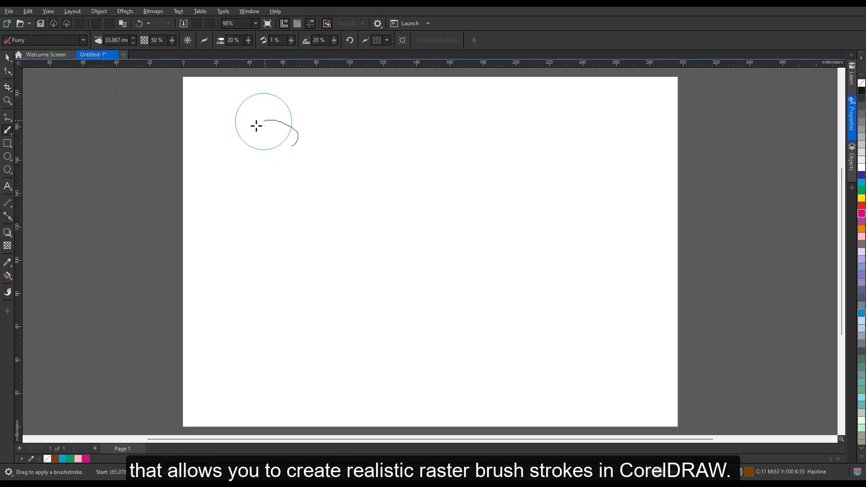
left_click_drag(255, 126, 276, 222)
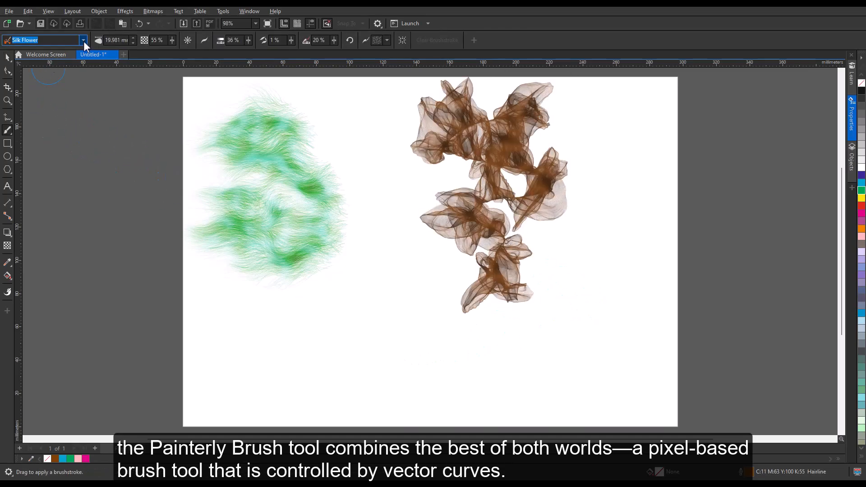
left_click(83, 39)
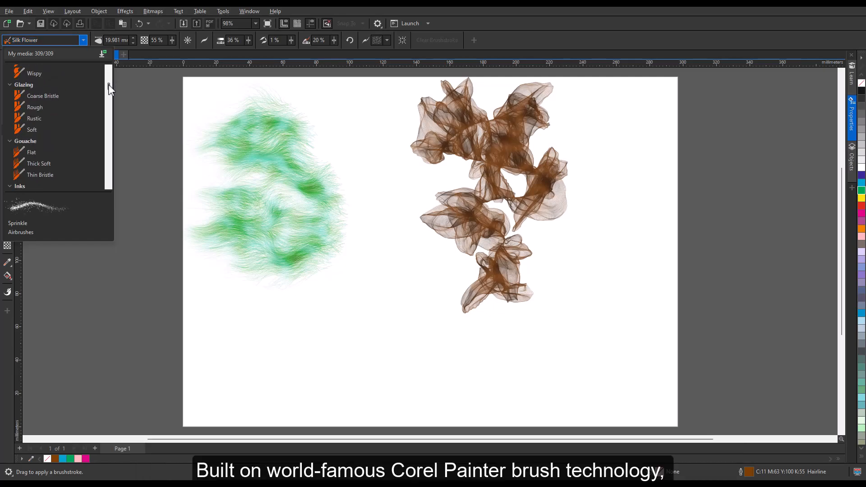
scroll("down", 3)
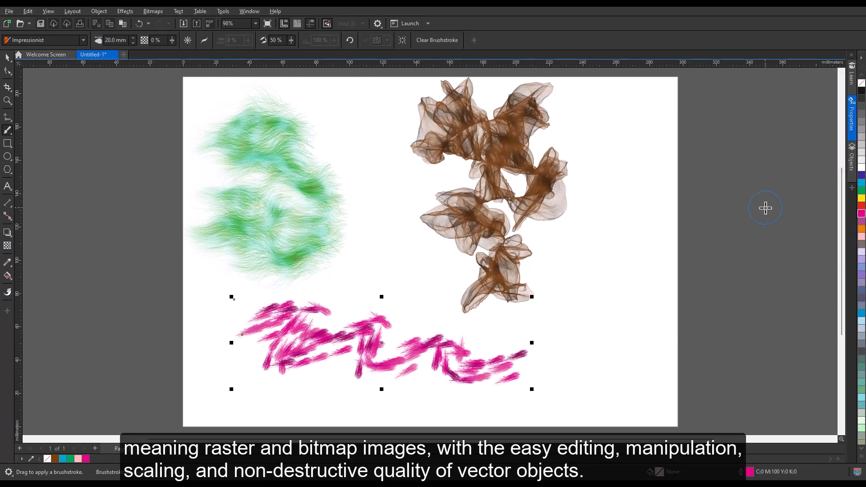
left_click(8, 70)
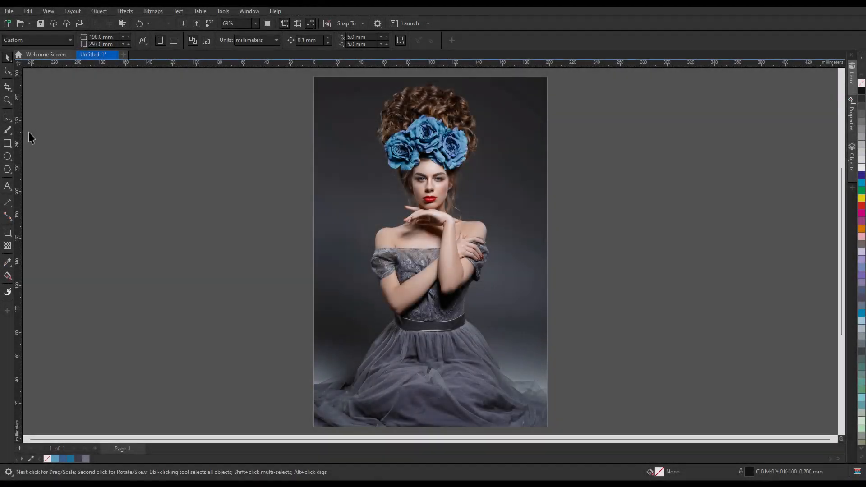
- Browse the Brush Picker categories, collapsing Oils and Pastels and Chalks
left_click(8, 130)
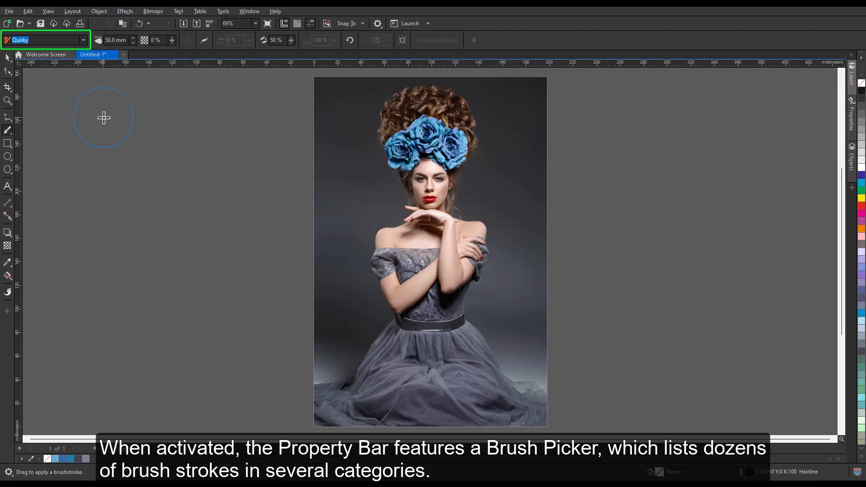
mouse_move(100, 81)
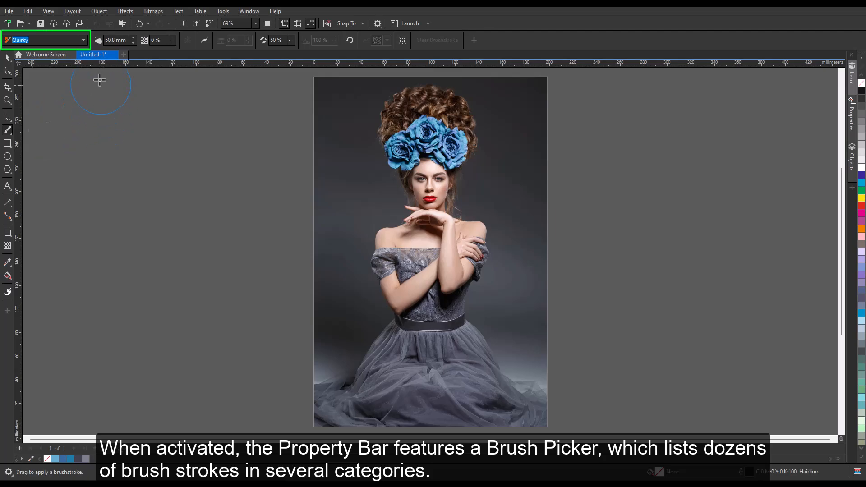
left_click(107, 45)
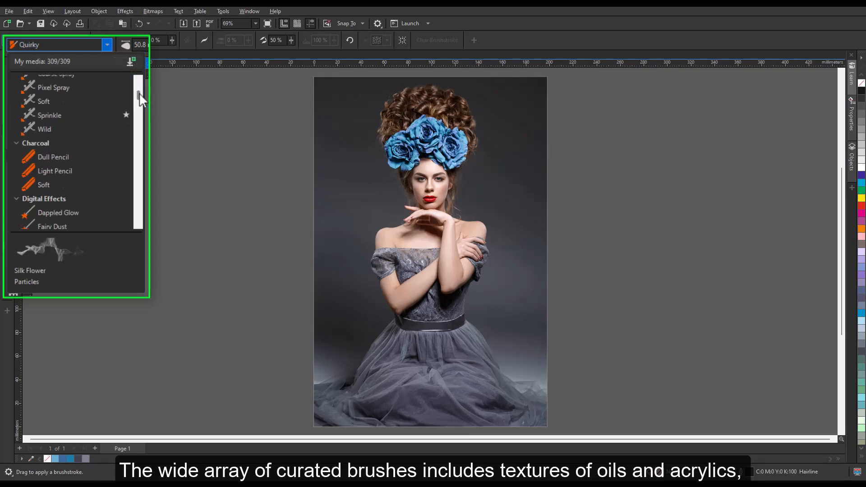
scroll("down", 3)
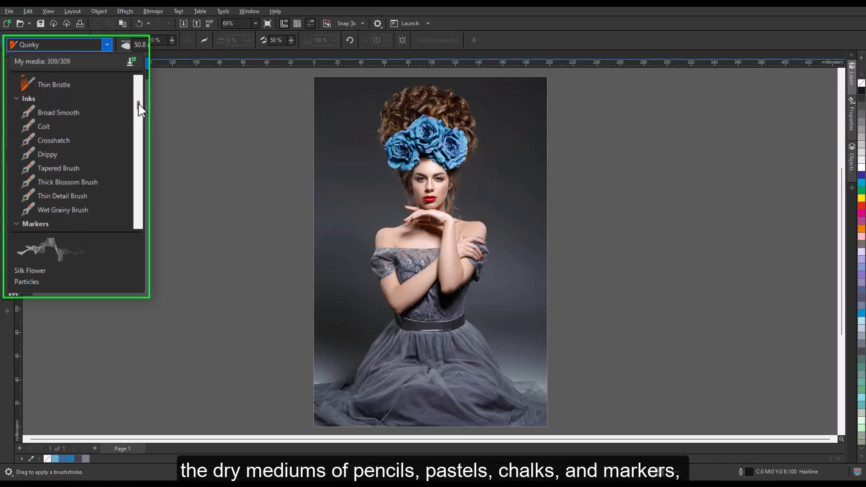
scroll("down", 3)
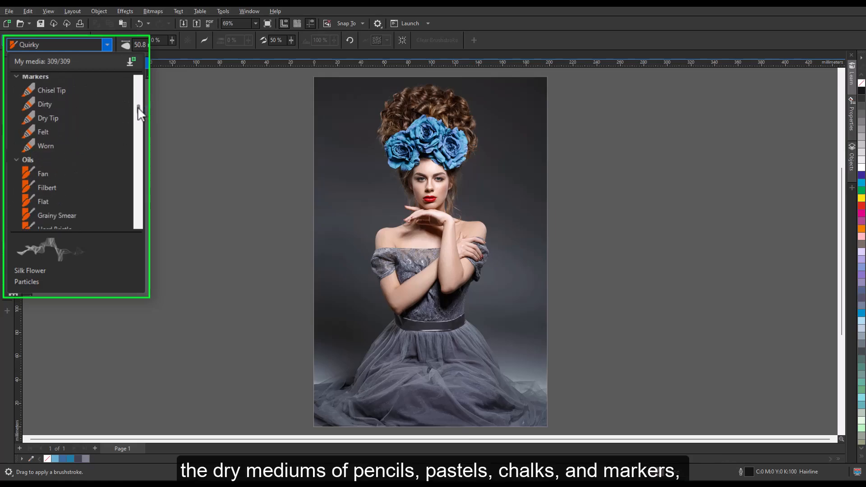
left_click(28, 96)
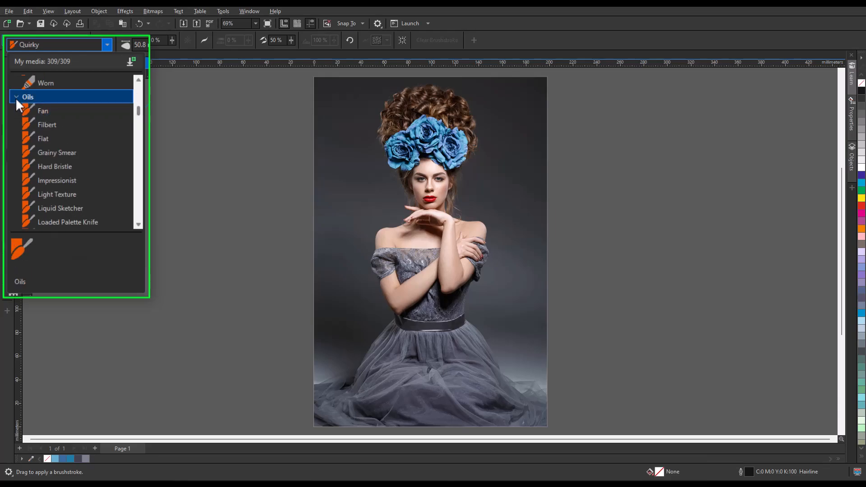
left_click(16, 96)
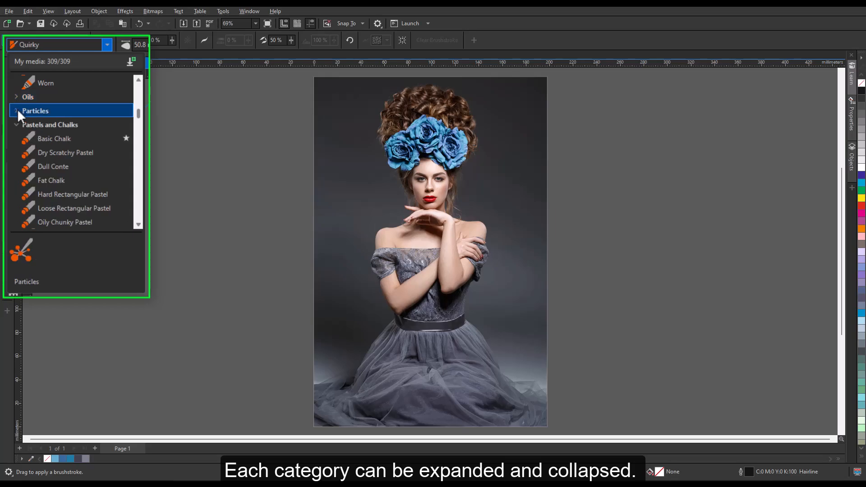
left_click(16, 125)
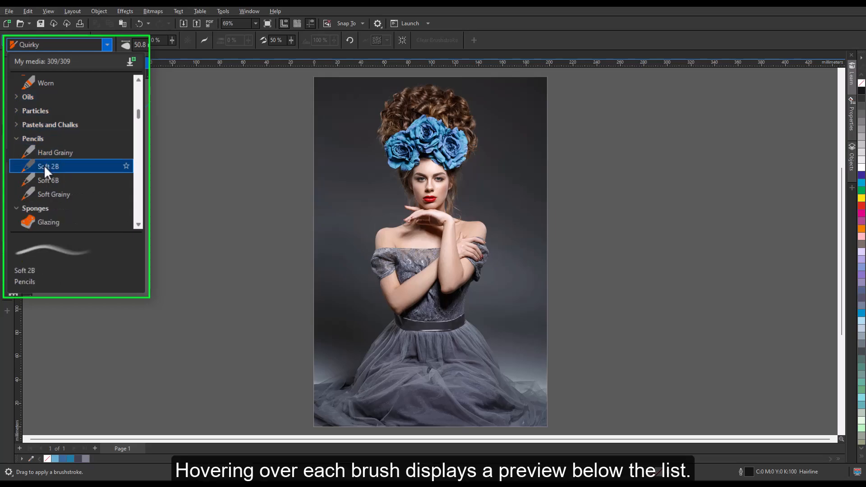
left_click(53, 194)
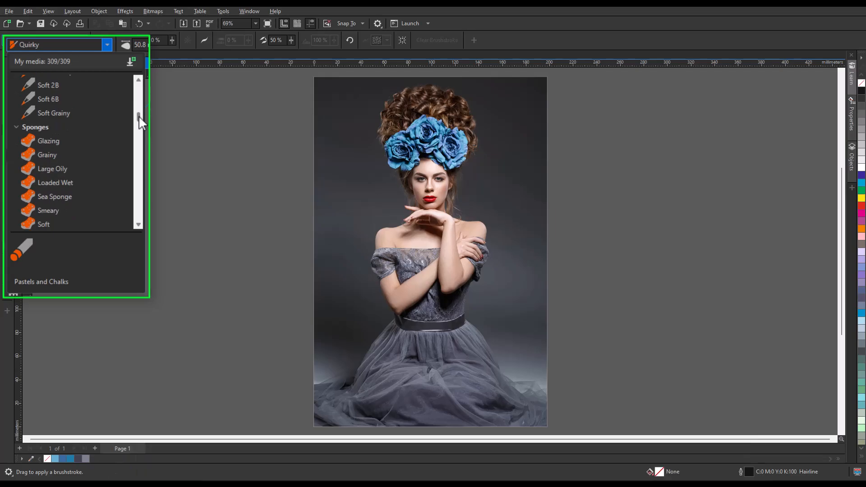
- Star the Dry Flat acrylics brush so it joins the Favorites category
scroll("down", 3)
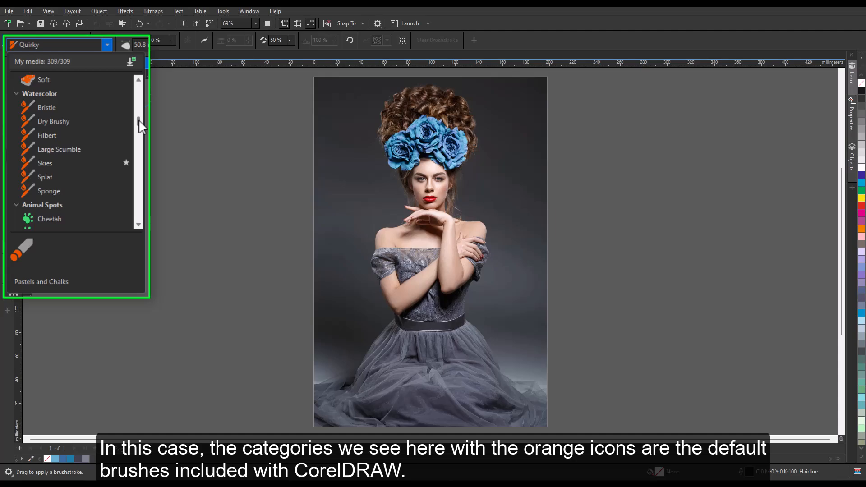
scroll("down", 3)
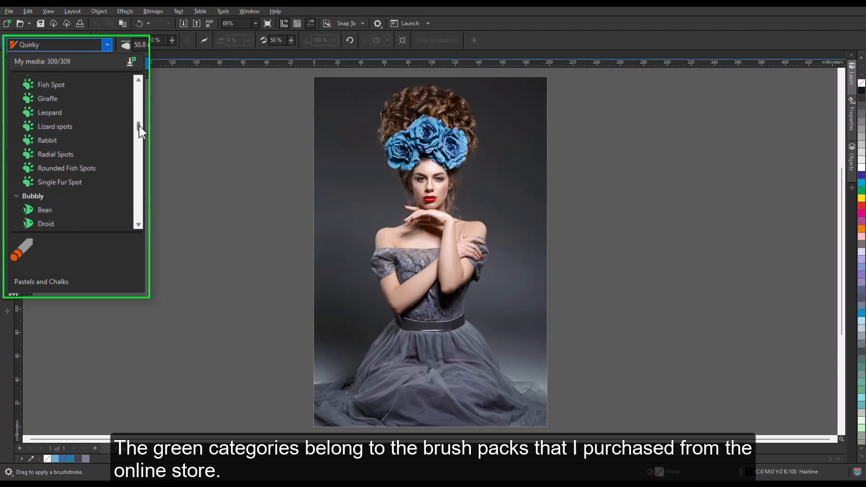
scroll("down", 3)
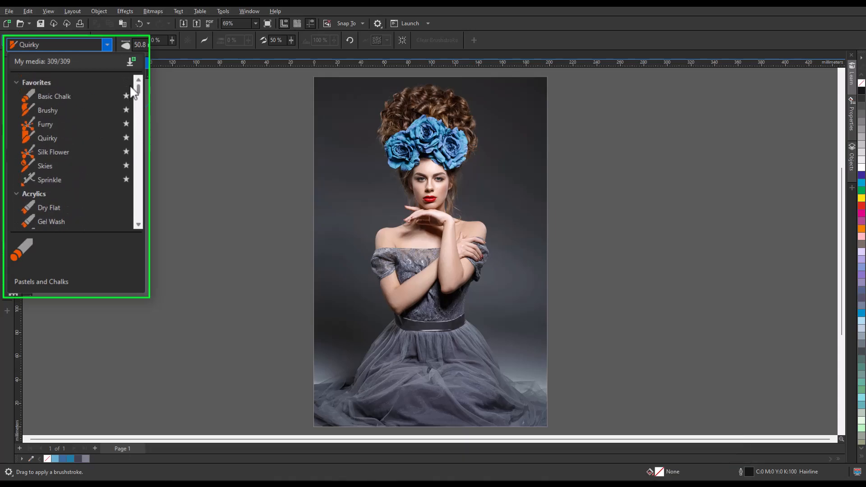
left_click(37, 82)
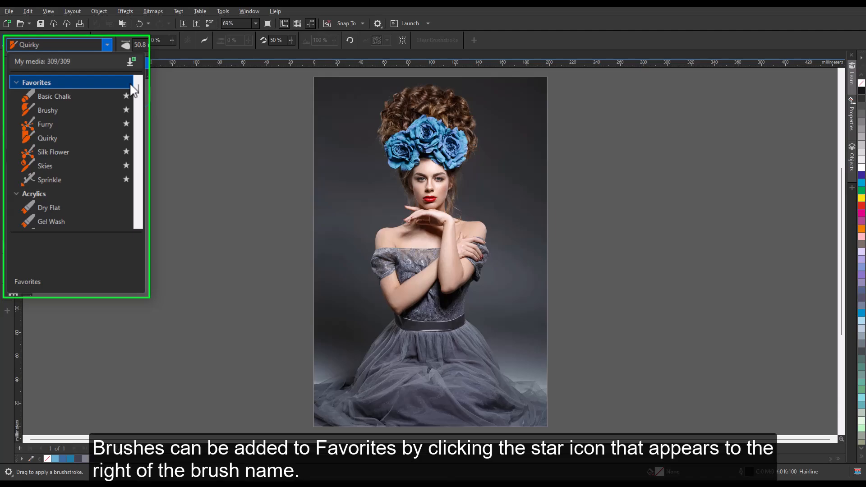
left_click(49, 208)
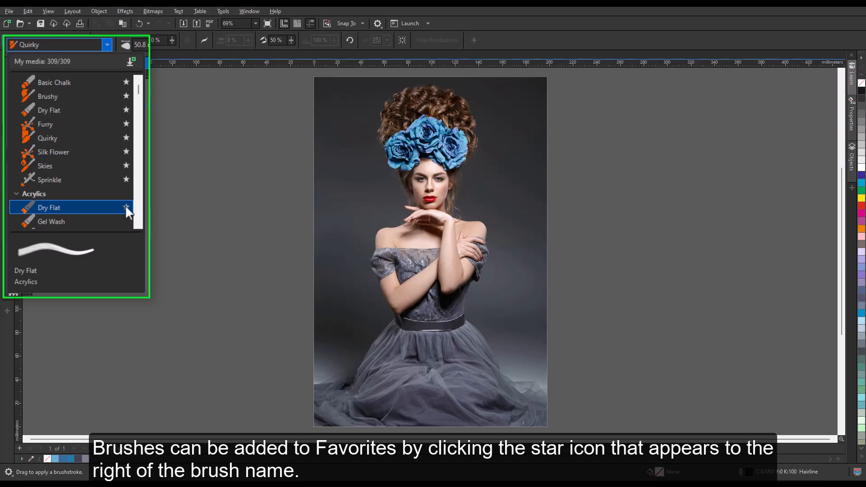
left_click(126, 207)
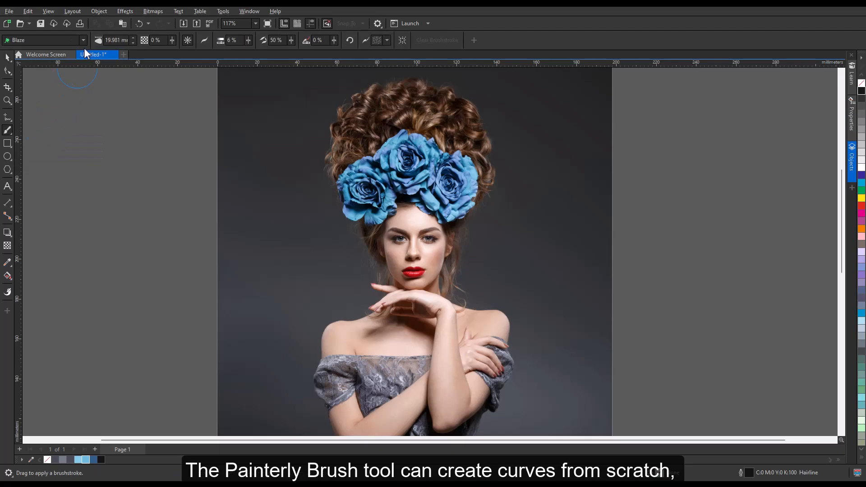
mouse_move(360, 231)
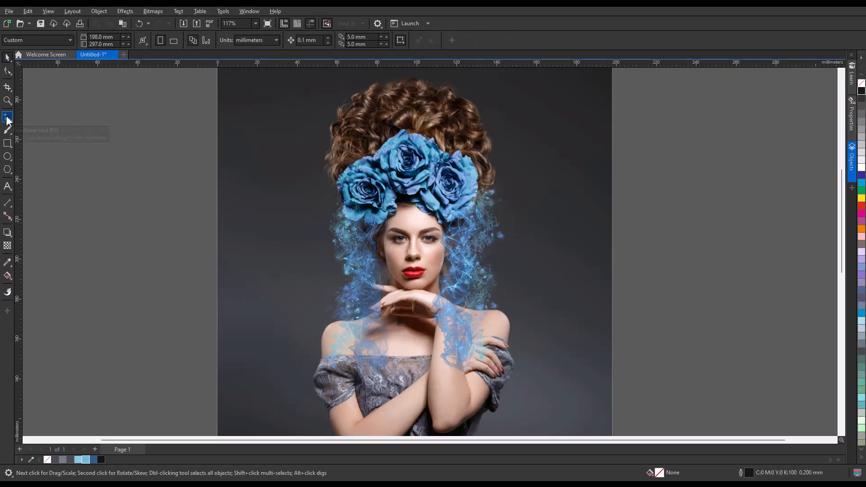
- Apply the Ostrich feather brush to the selected curves above the blue rose headdress
left_click(8, 117)
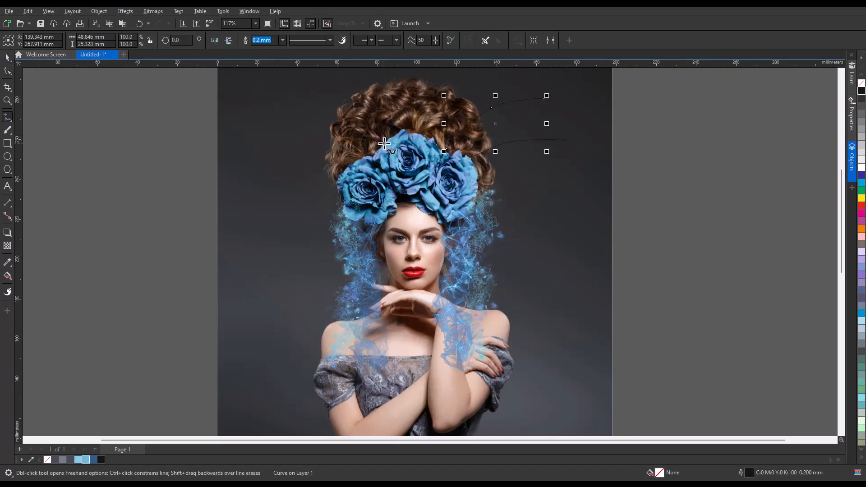
left_click(8, 132)
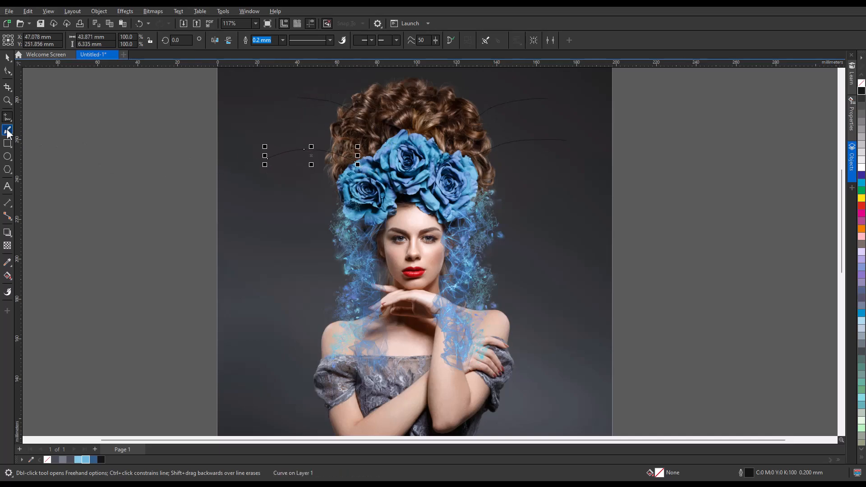
left_click(8, 130)
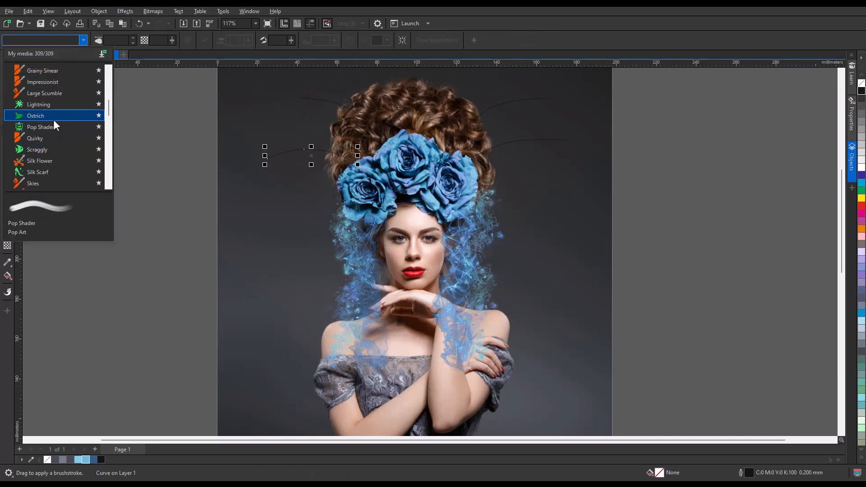
left_click(35, 115)
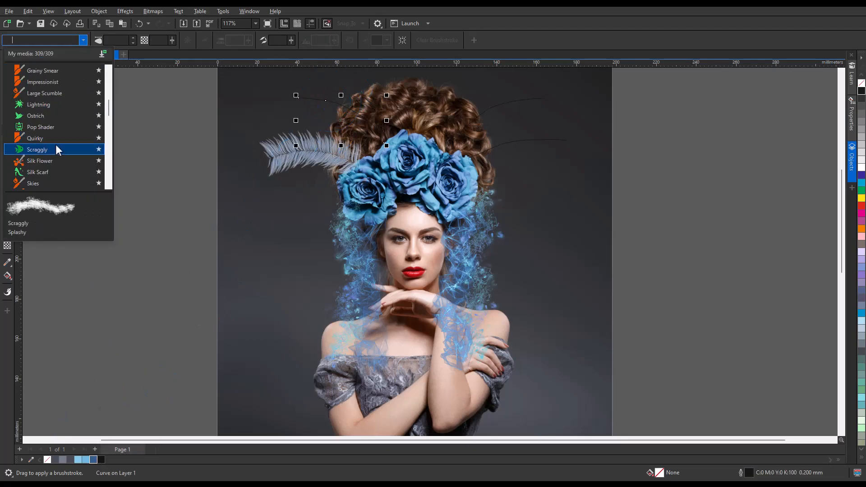
left_click(35, 116)
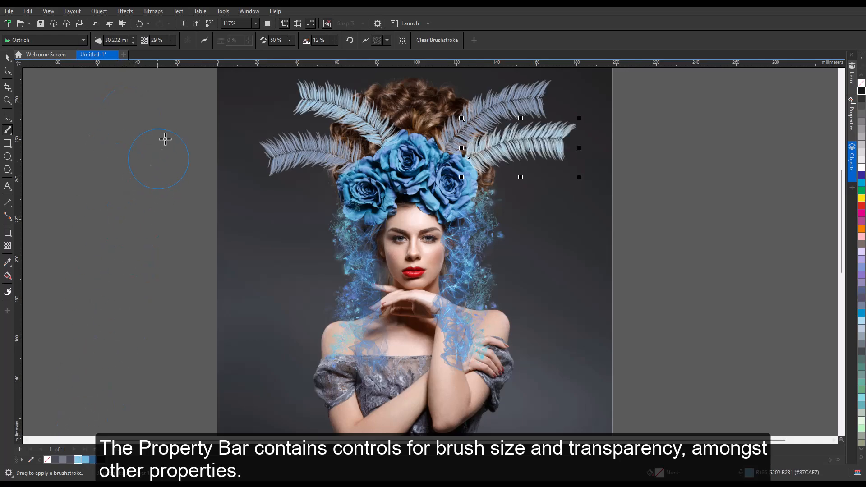
left_click(172, 37)
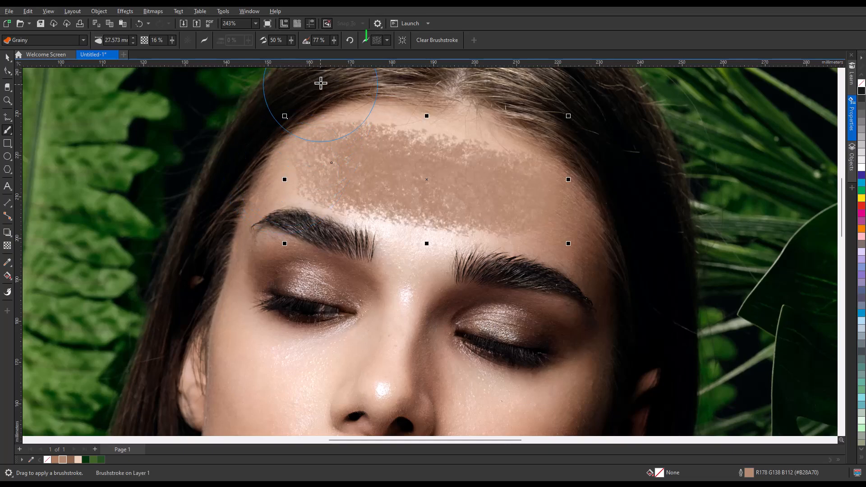
- Give the forehead stroke a cracked paper texture at about 91% strength in the Properties docker
left_click(387, 40)
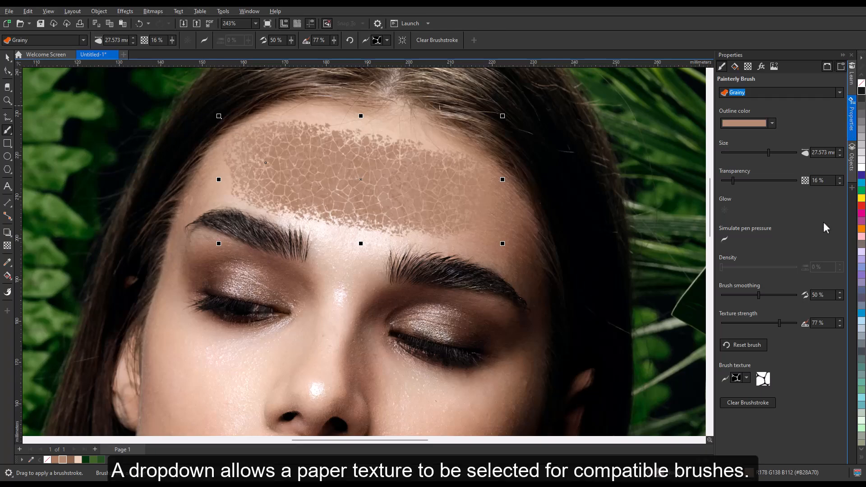
left_click(746, 378)
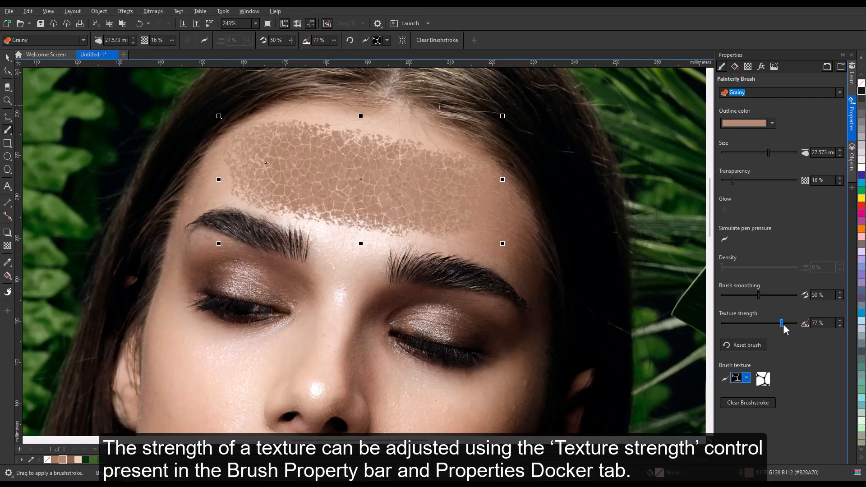
left_click_drag(782, 323, 790, 323)
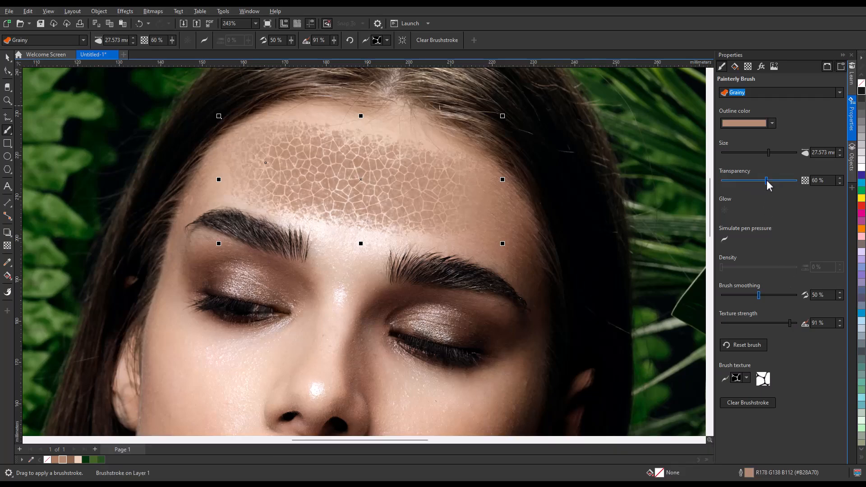
- Raise the stroke's transparency to 80% and its brush smoothing to about 79%
left_click_drag(766, 181, 781, 181)
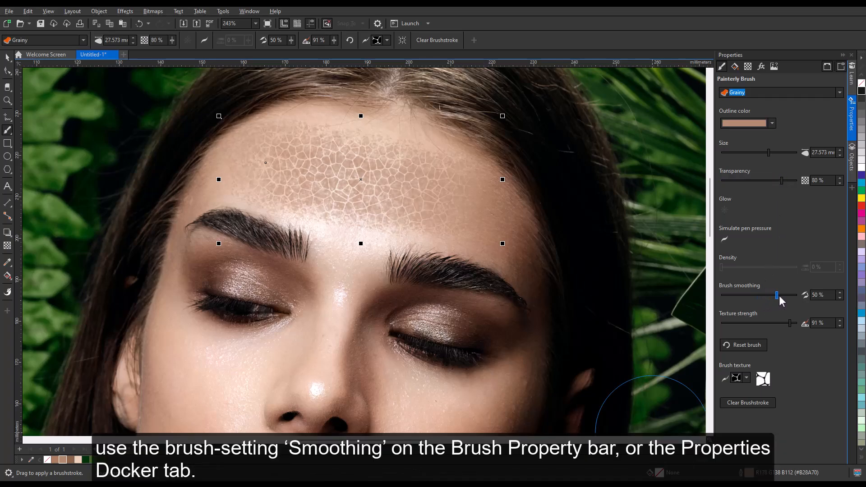
left_click_drag(776, 295, 788, 295)
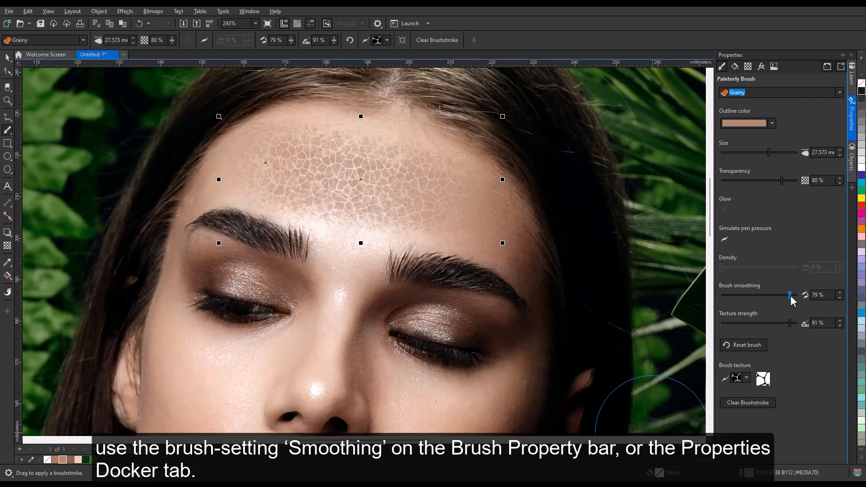
left_click_drag(788, 294, 789, 295)
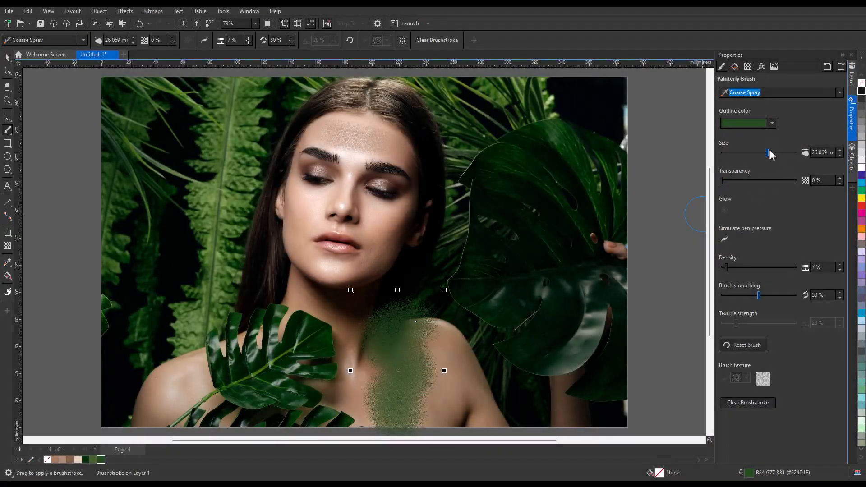
- Lower the green spray stroke's size and density, then reshape its path with the Shape tool
left_click_drag(767, 152, 760, 152)
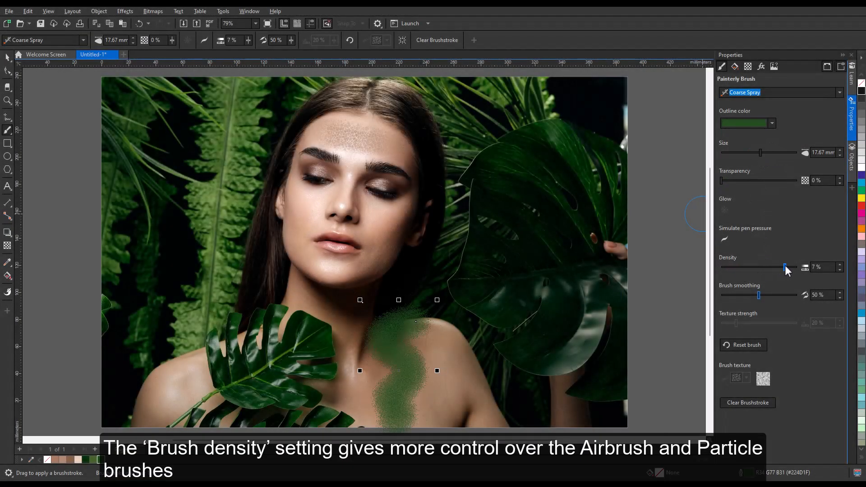
left_click_drag(784, 267, 724, 267)
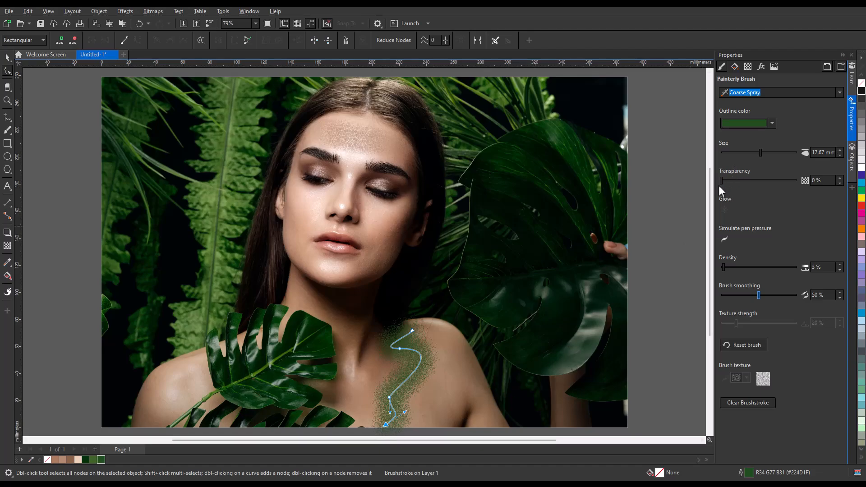
left_click_drag(721, 180, 755, 181)
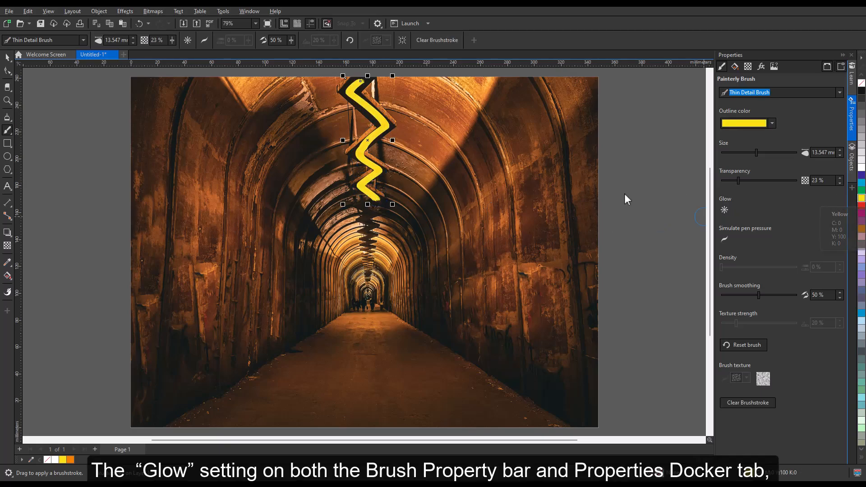
mouse_move(188, 40)
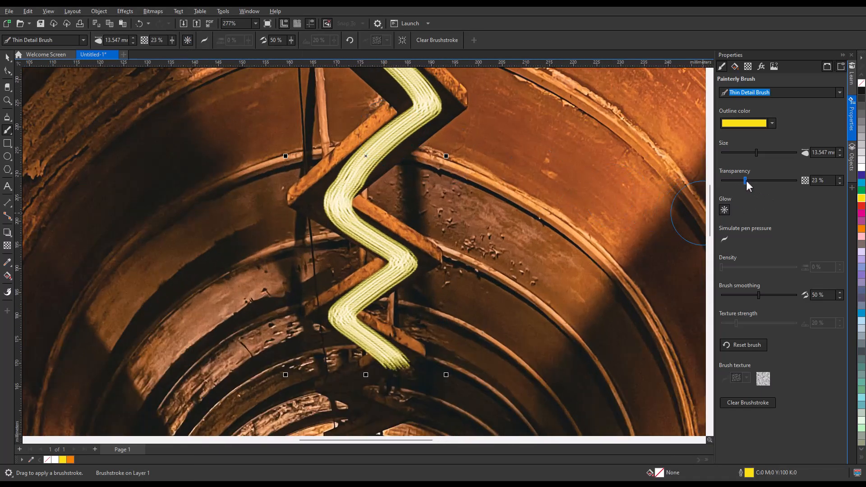
- Adjust the transparency of the glowing yellow zigzag stroke
left_click_drag(747, 181, 728, 181)
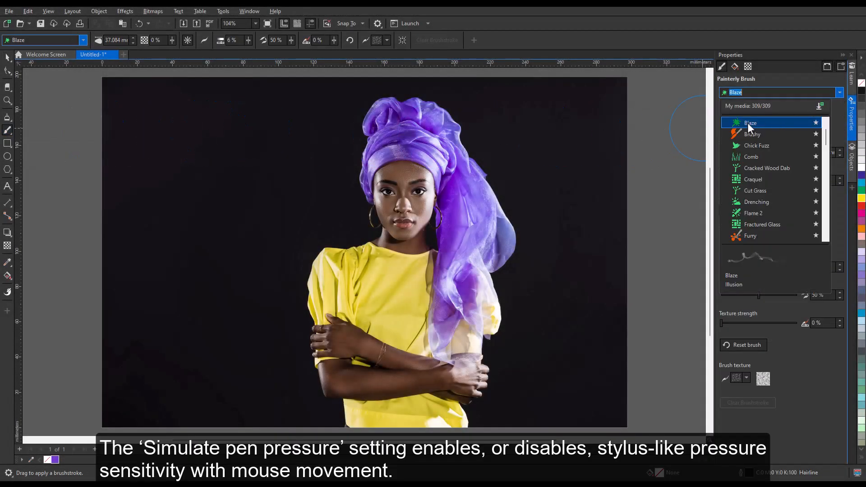
- Paint purple Chick Fuzz strokes on the dark background, one with simulated pen pressure, then deselect them
left_click(756, 146)
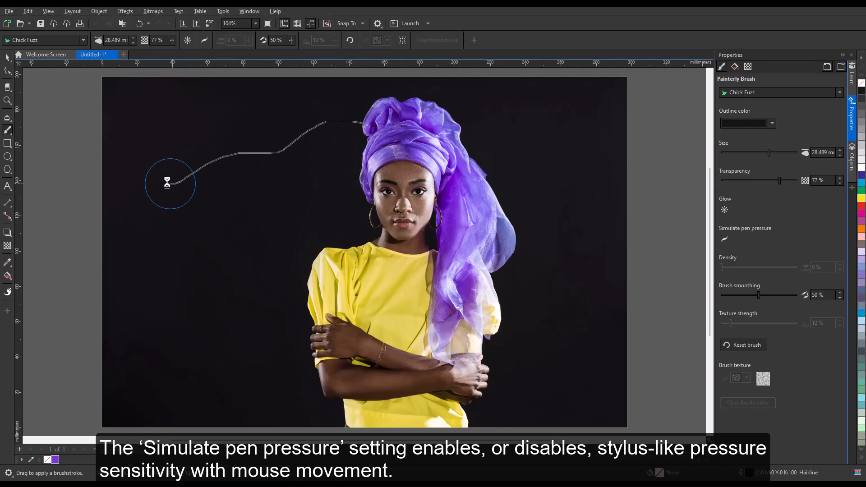
left_click_drag(168, 182, 365, 122)
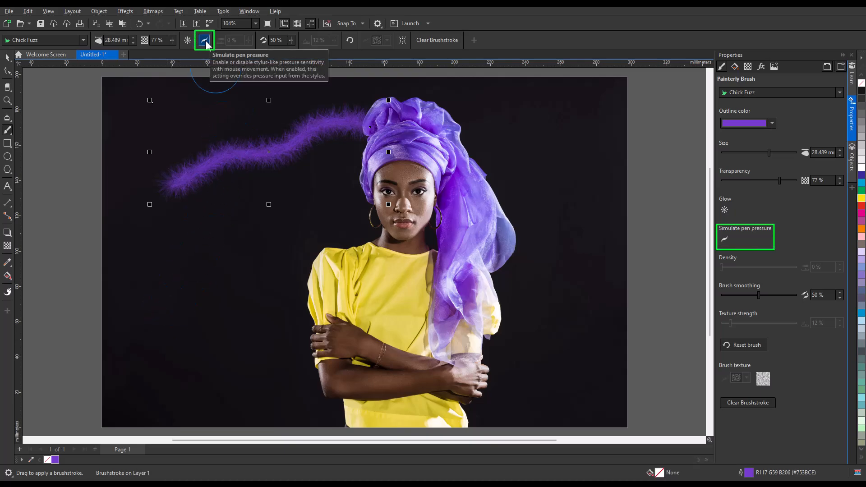
left_click(205, 40)
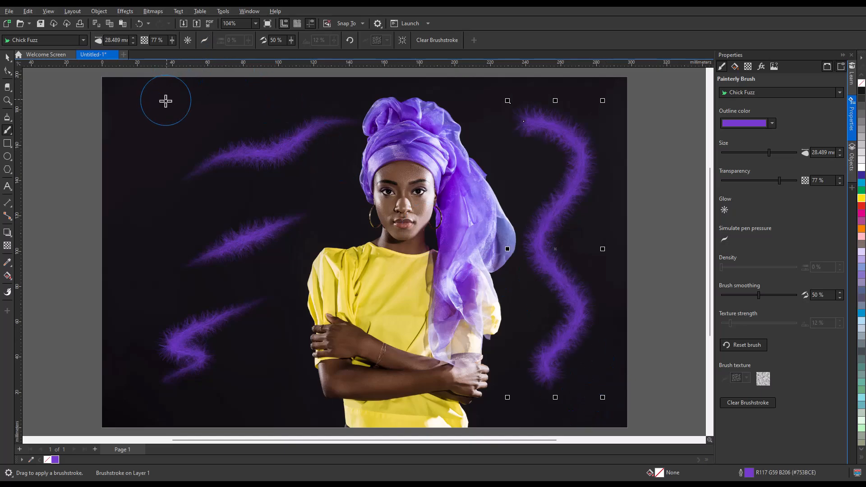
left_click(743, 345)
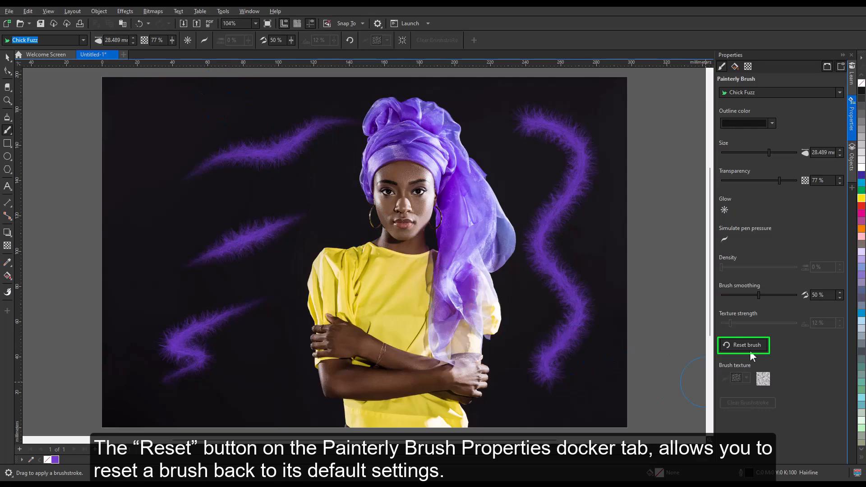
mouse_move(752, 348)
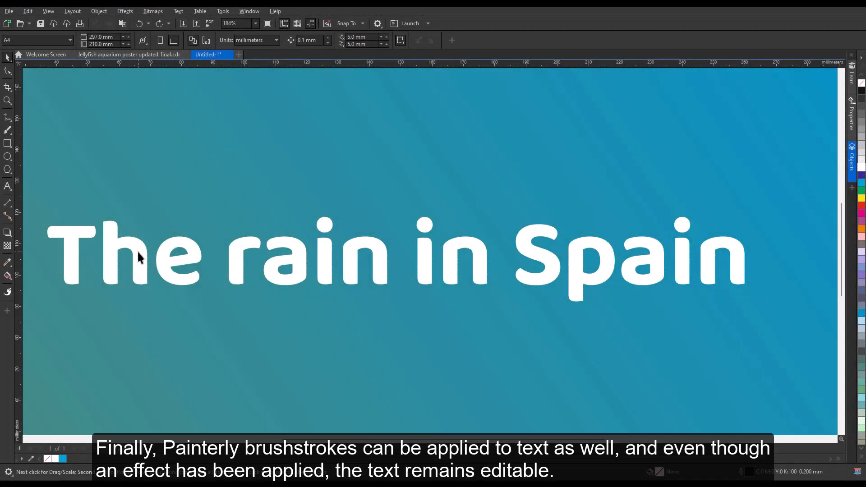
- Choose the Painterly Brush for the selected text and open the brush list to pick a sponge brush
left_click(8, 130)
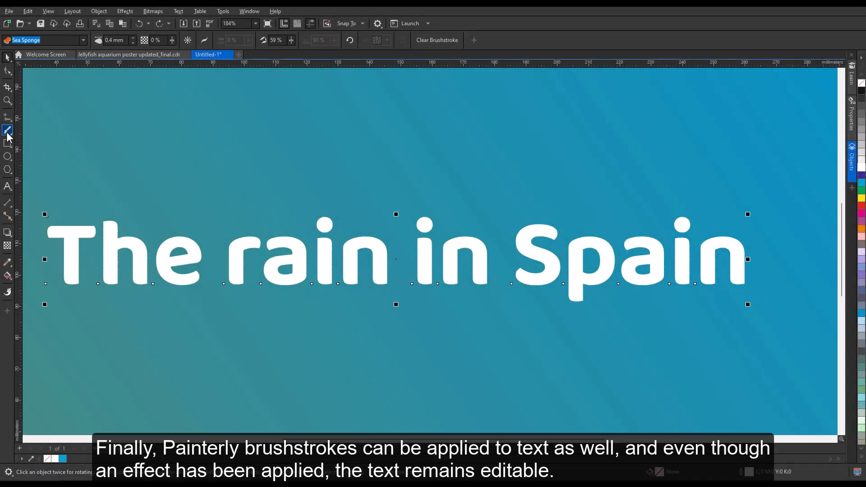
left_click(83, 40)
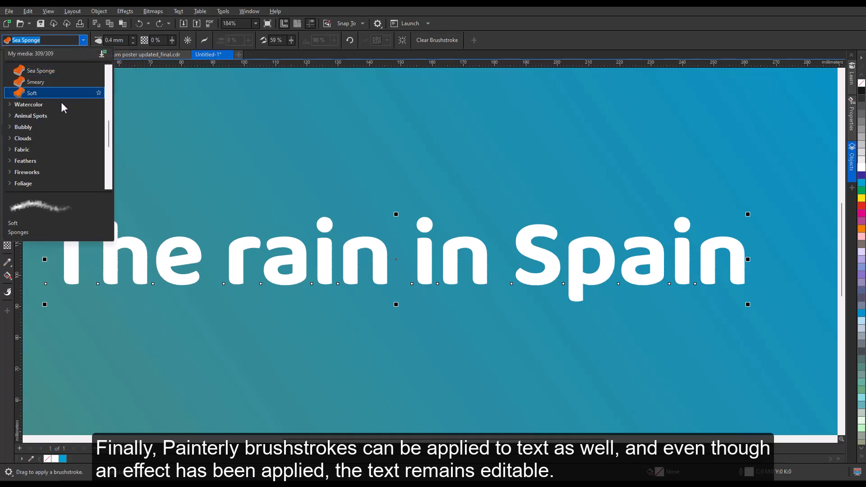